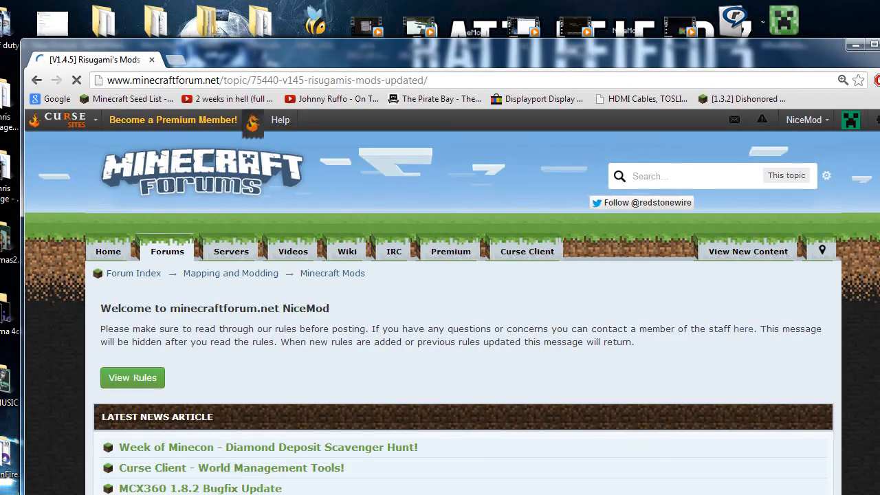
- Download the ModLoader 1.4.5 zip from Risugami's forum post
scroll("down", 3)
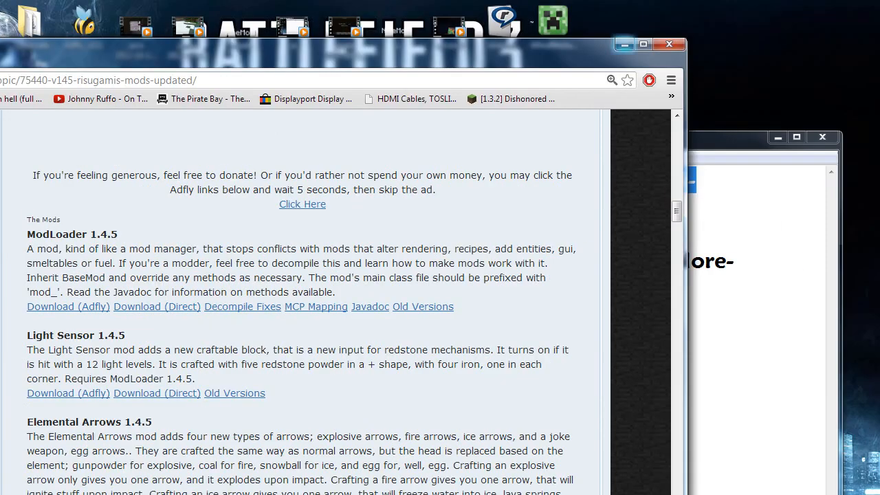
left_click(623, 44)
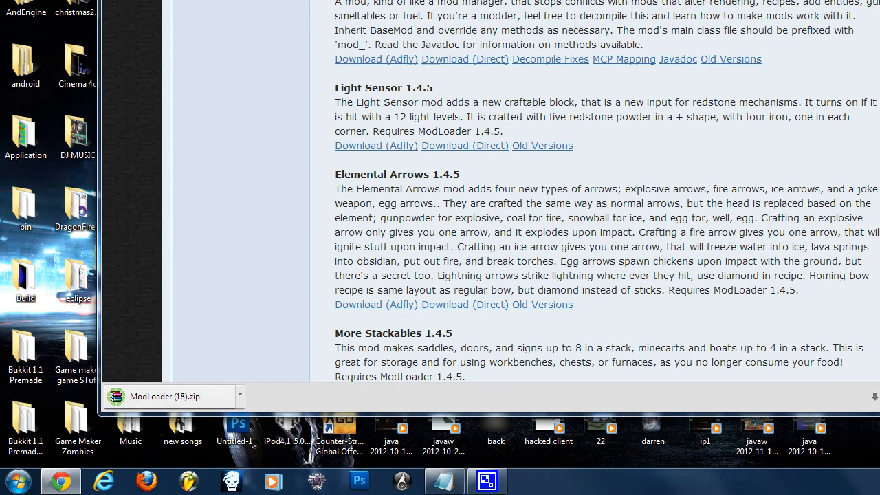
scroll("down", 3)
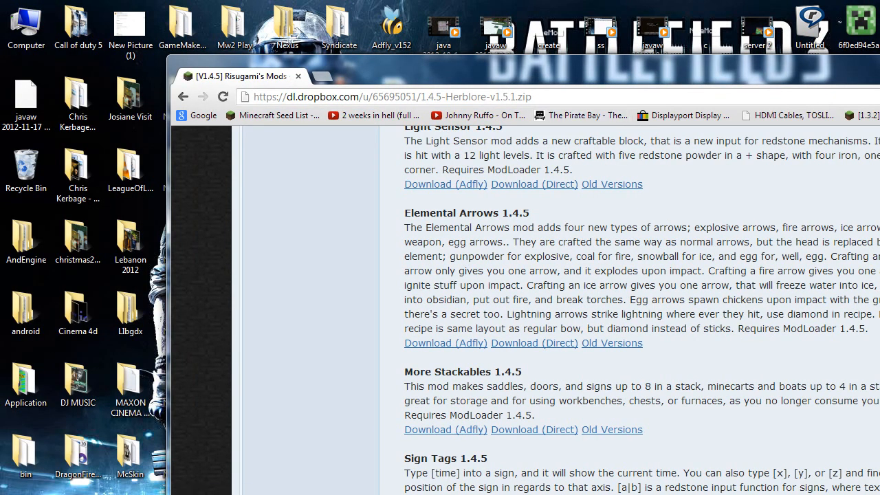
- Download the Herblore 1.4.5 zip from Dropbox and go to rarlab.com
scroll("down", 3)
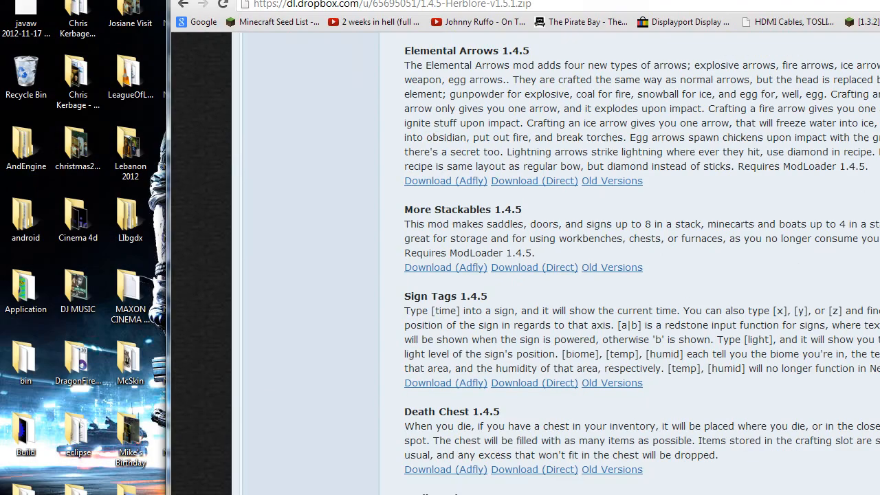
type("rarlab.com")
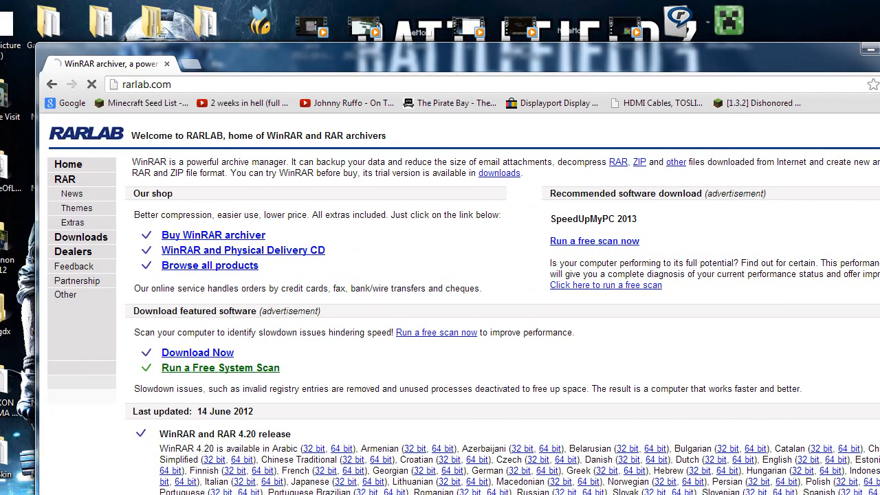
- View the WinRAR licence purchase page, then close the browser
left_click(210, 265)
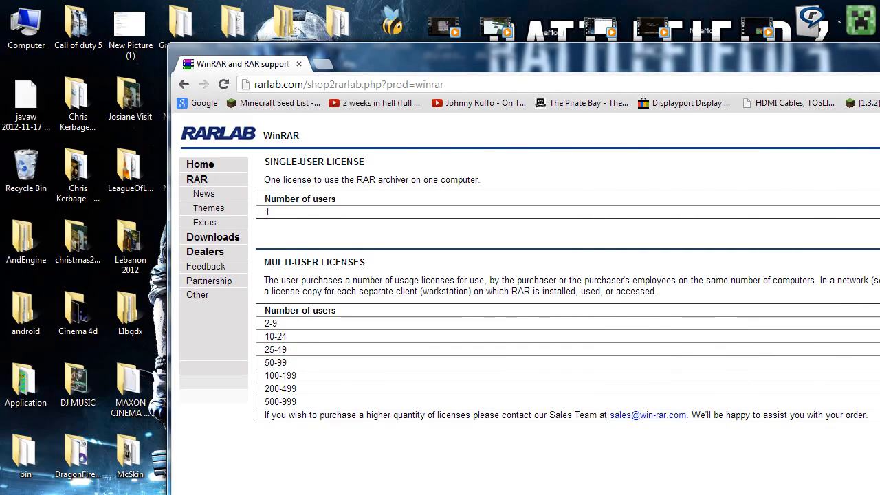
left_click(222, 84)
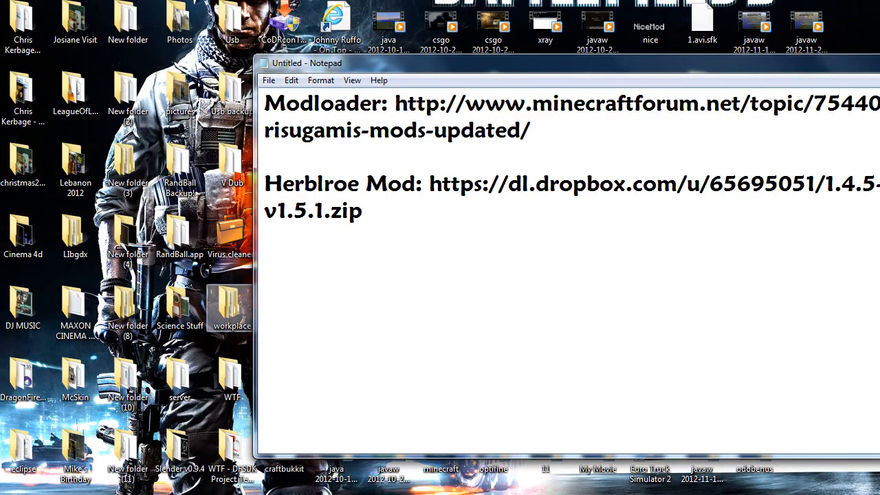
- Search %appdata% from the Start Menu to open the Roaming folder
left_click(10, 480)
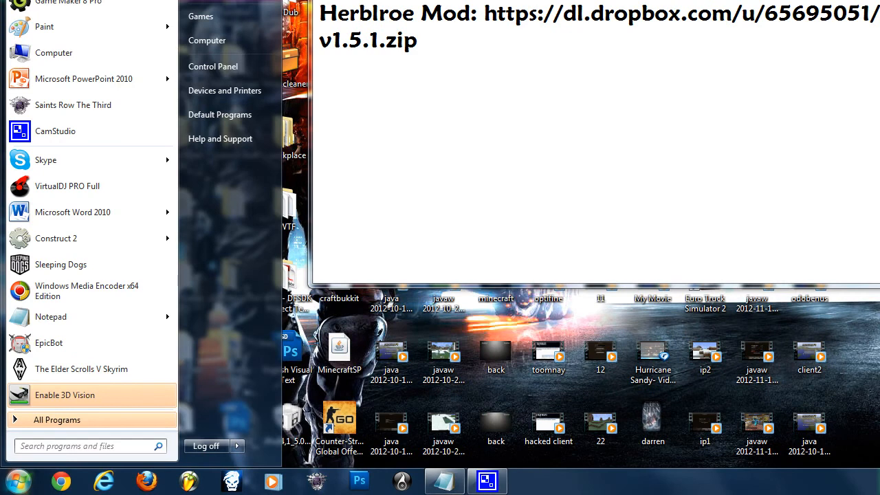
type("%")
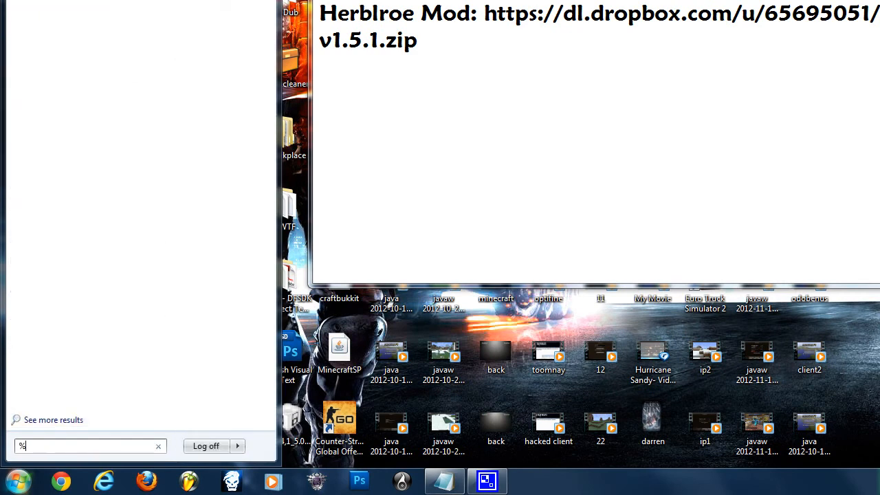
type("appdaa")
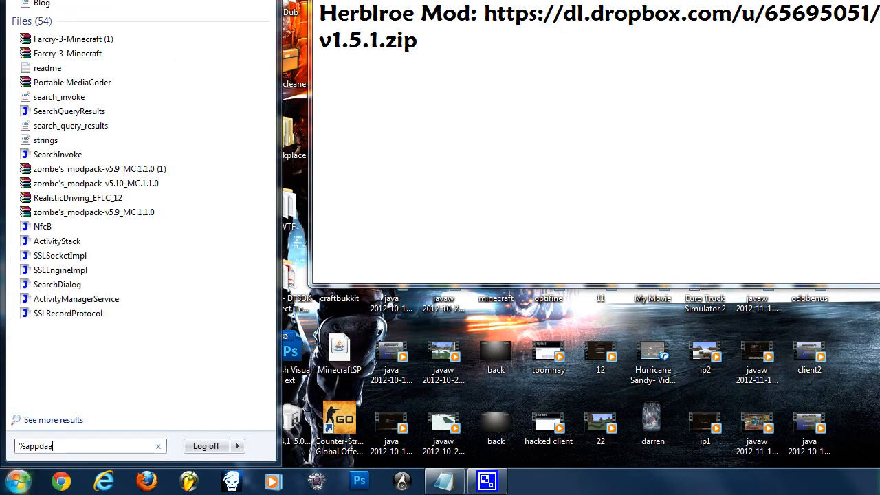
type("appdata%")
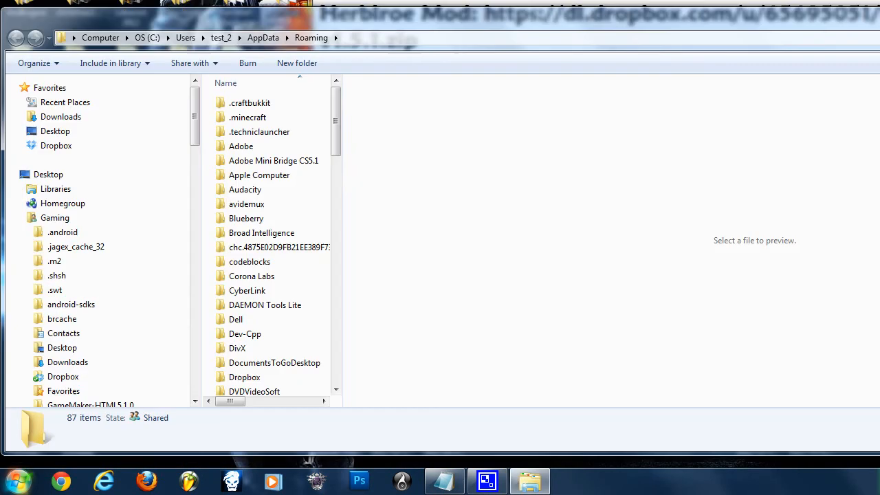
- Open .minecraft\bin\minecraft.jar in WinRAR archiver
double_click(247, 117)
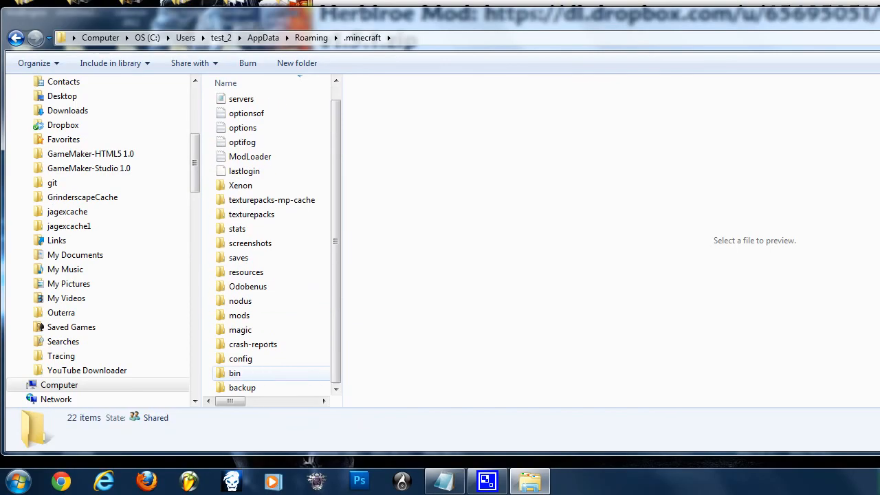
double_click(234, 373)
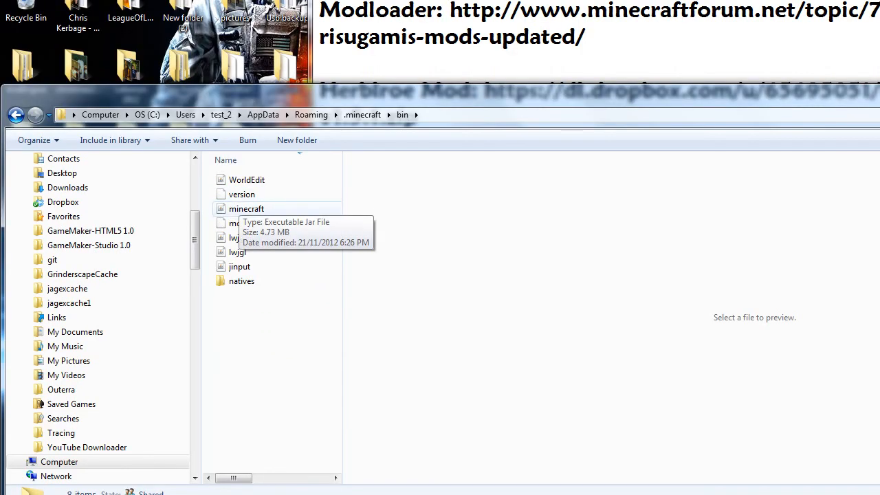
left_click(246, 208)
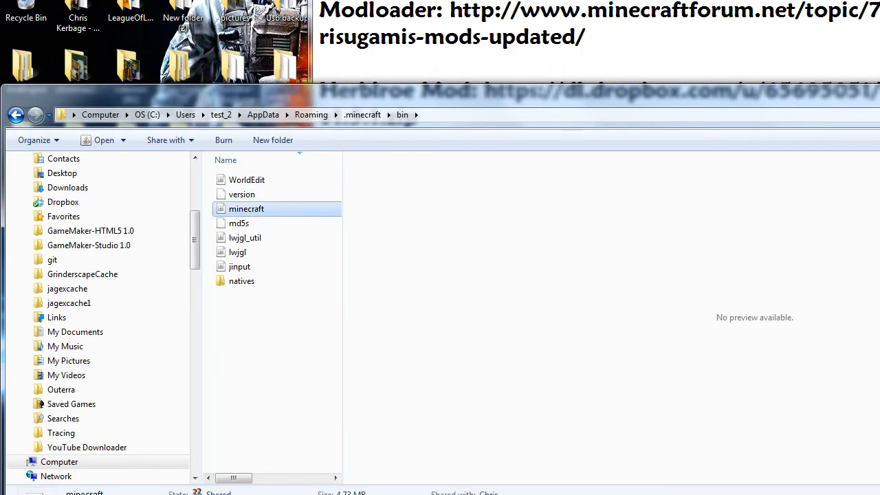
right_click(247, 208)
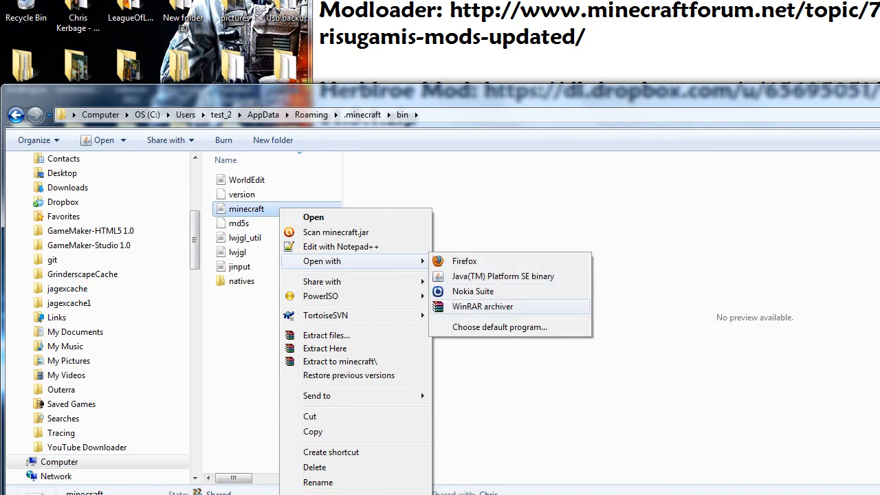
left_click(482, 306)
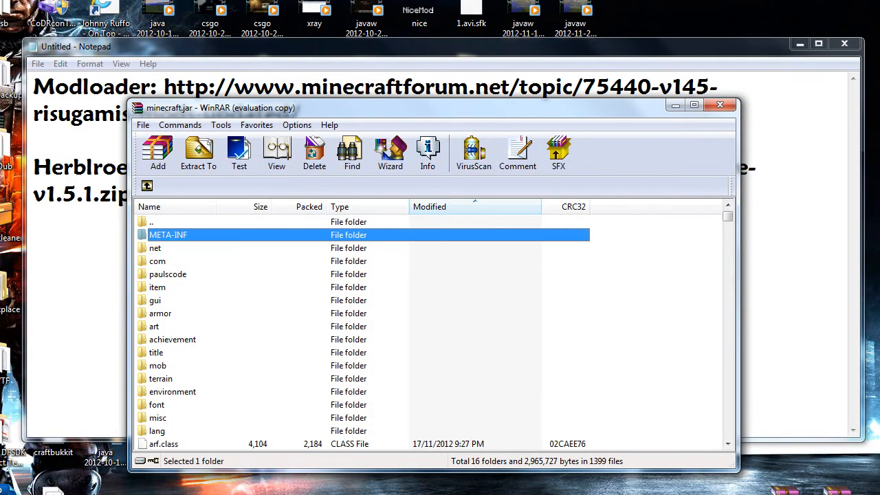
- Delete the META-INF folder from minecraft.jar
left_click(314, 153)
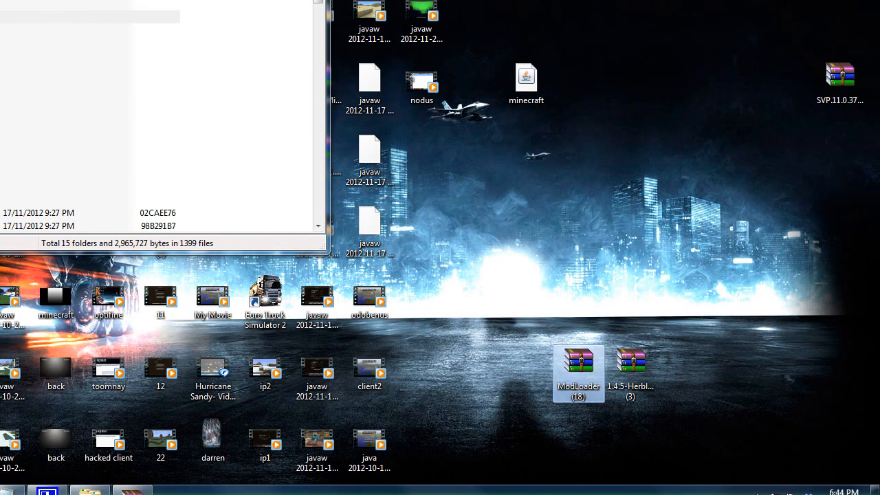
- Copy all files from ModLoader (18).zip into minecraft.jar
double_click(579, 361)
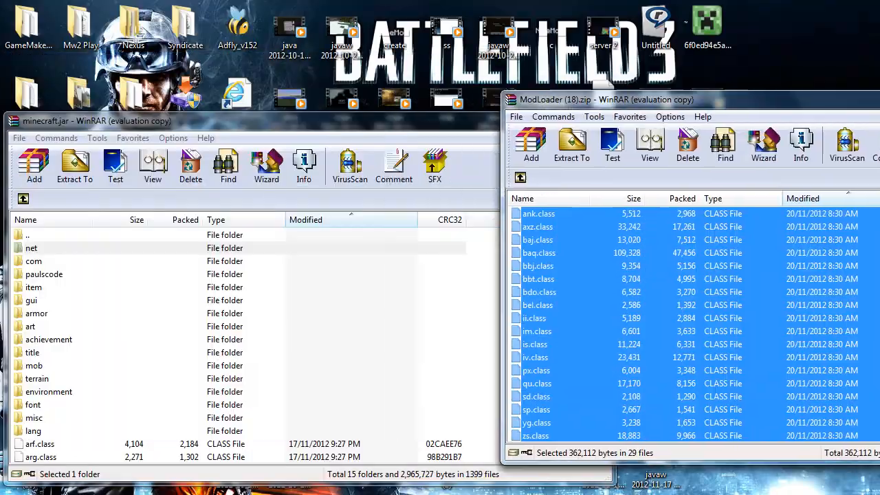
left_click(34, 166)
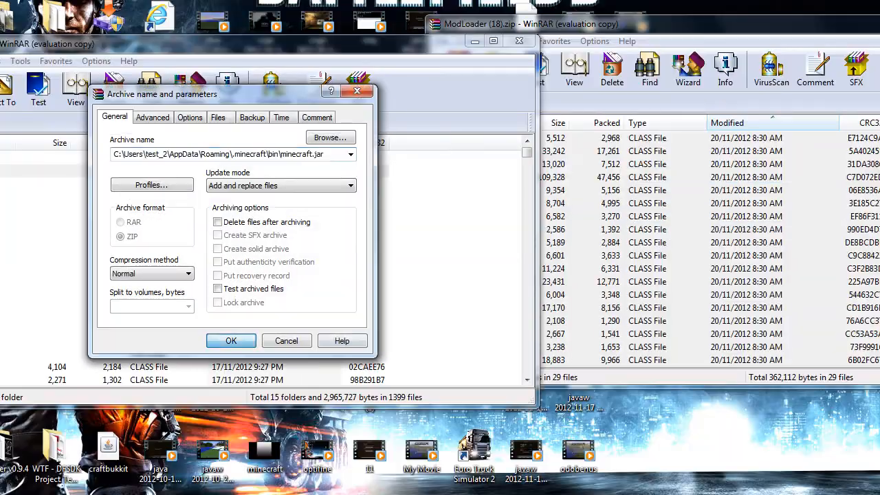
left_click(231, 341)
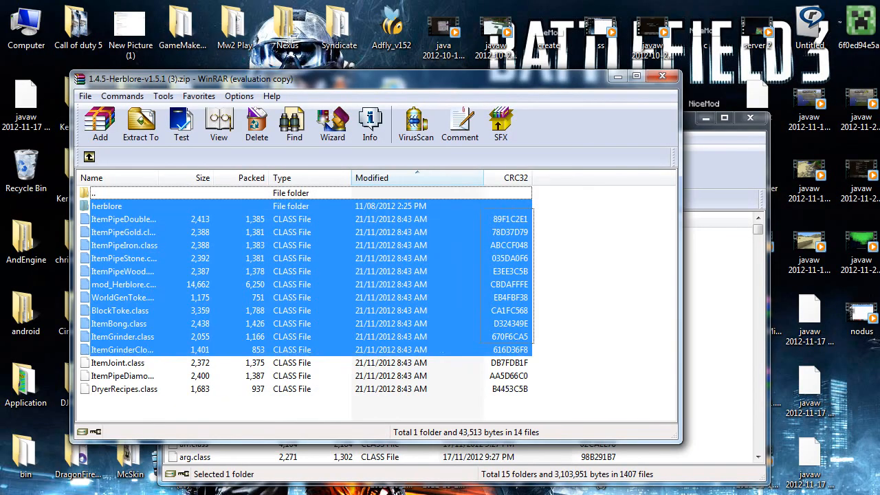
- Select the herblore folder and class files in the 1.4.5-Herblore zip for copying
left_click(140, 124)
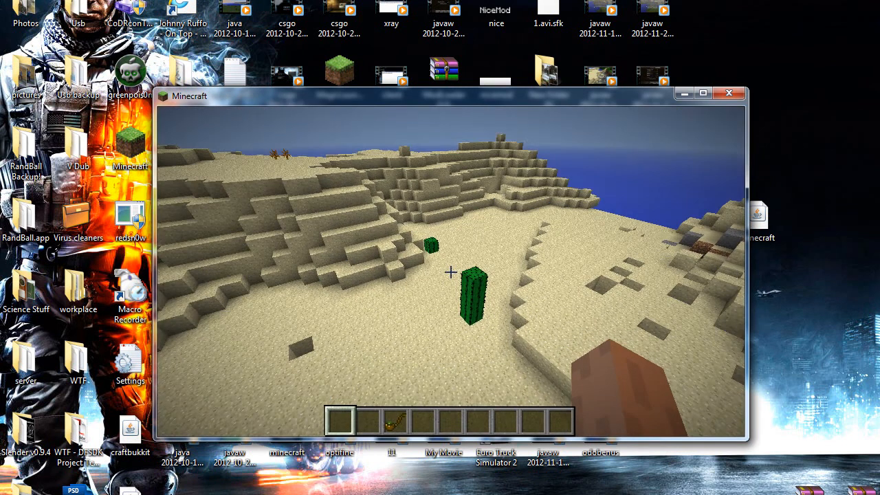
- Browse the creative inventory for Herblore items like Kief and pipes, then close it
key("e")
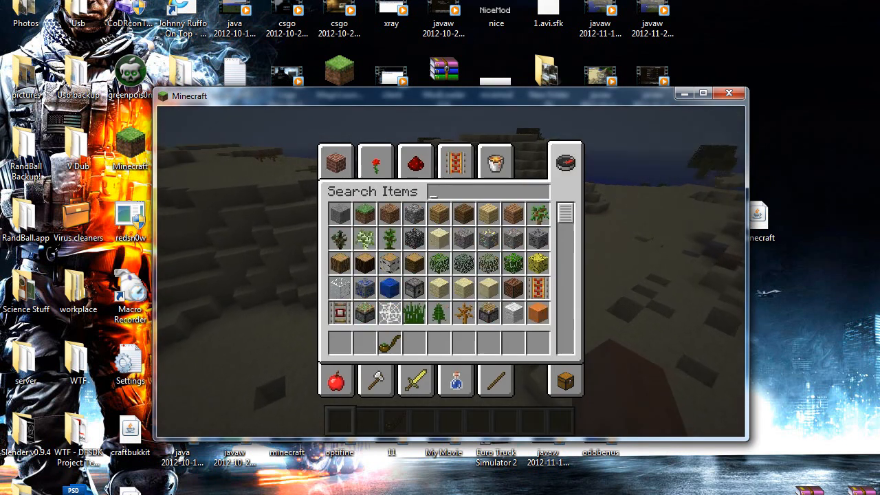
scroll("down", 3)
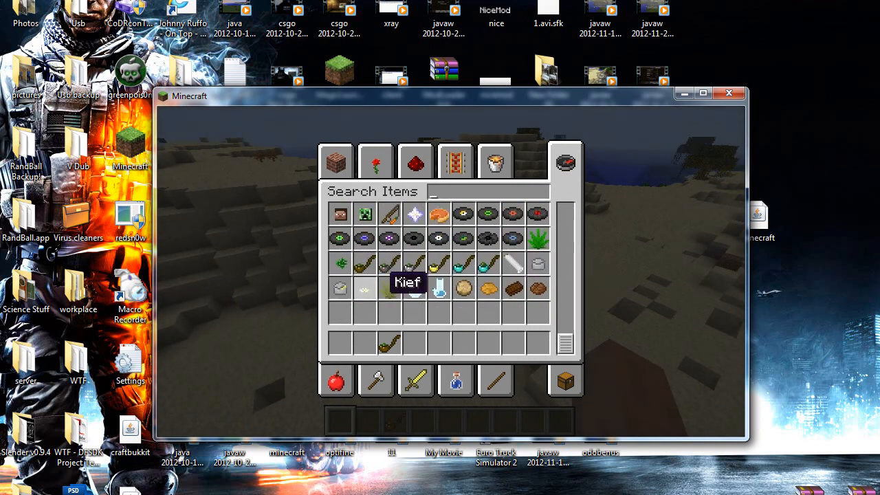
mouse_move(538, 238)
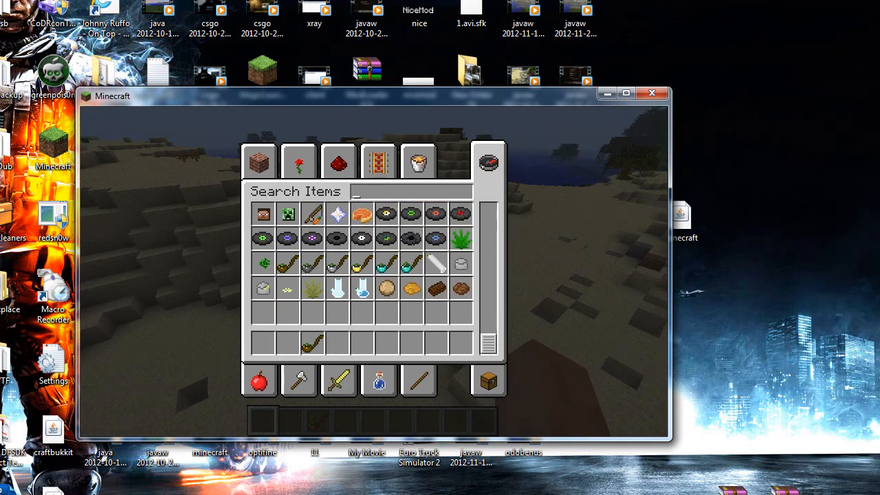
key("Escape")
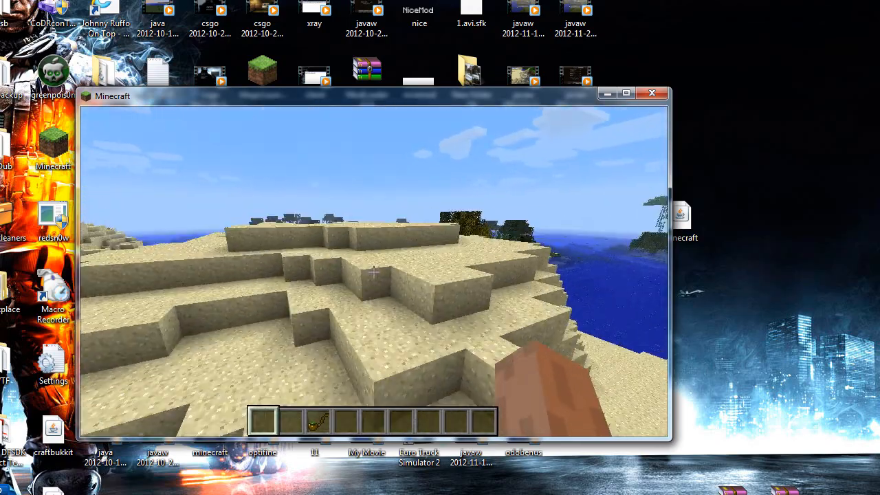
mouse_move(374, 272)
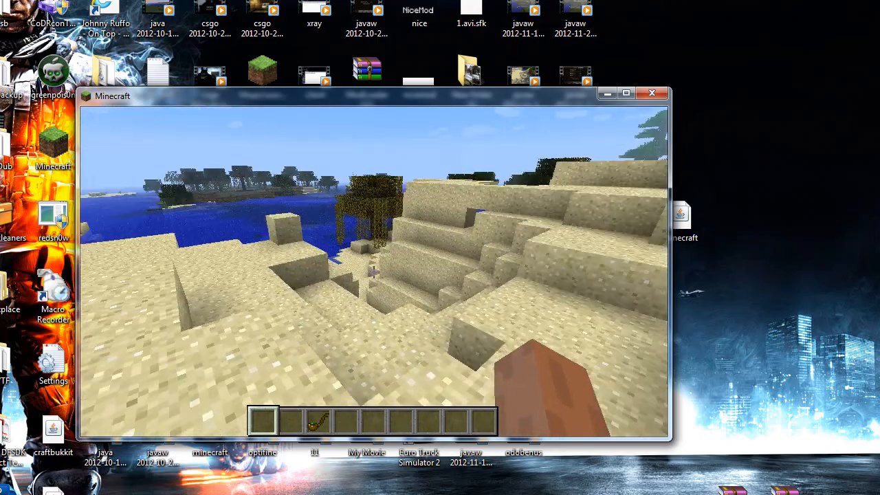
mouse_move(375, 272)
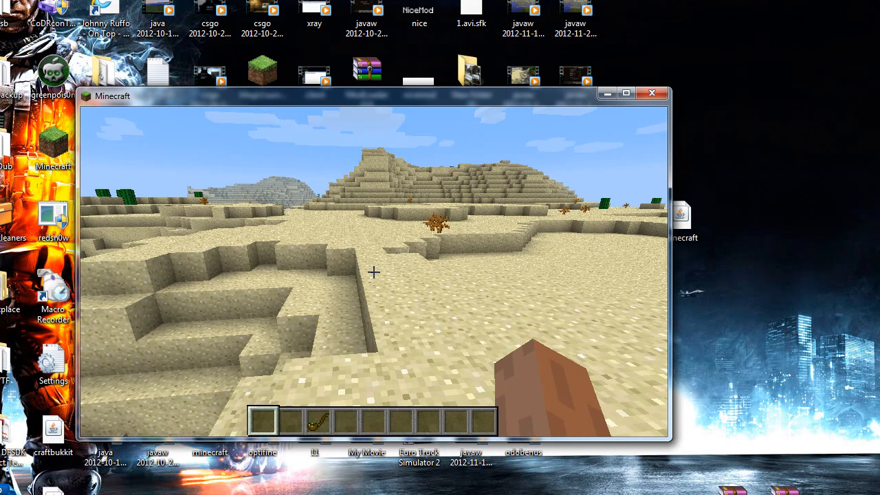
mouse_move(374, 272)
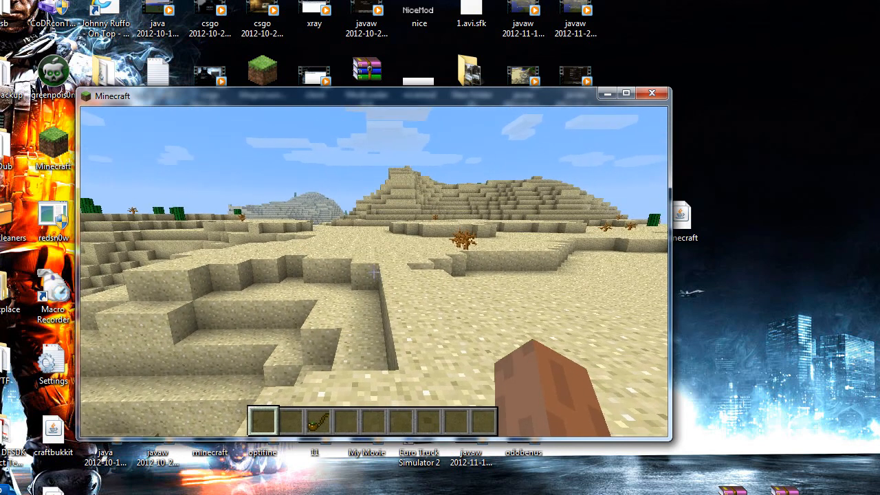